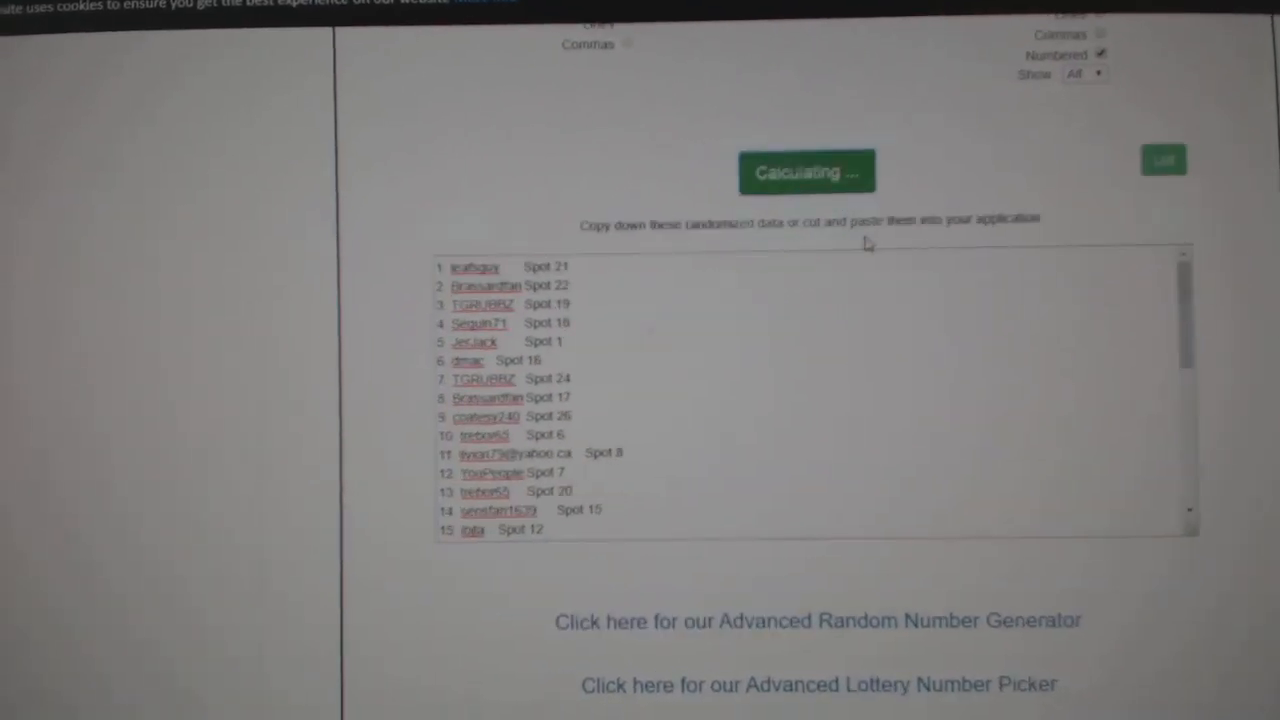
# Reset the randomizer and load the NHL team names in place of the participant list
pyautogui.click(806, 172)
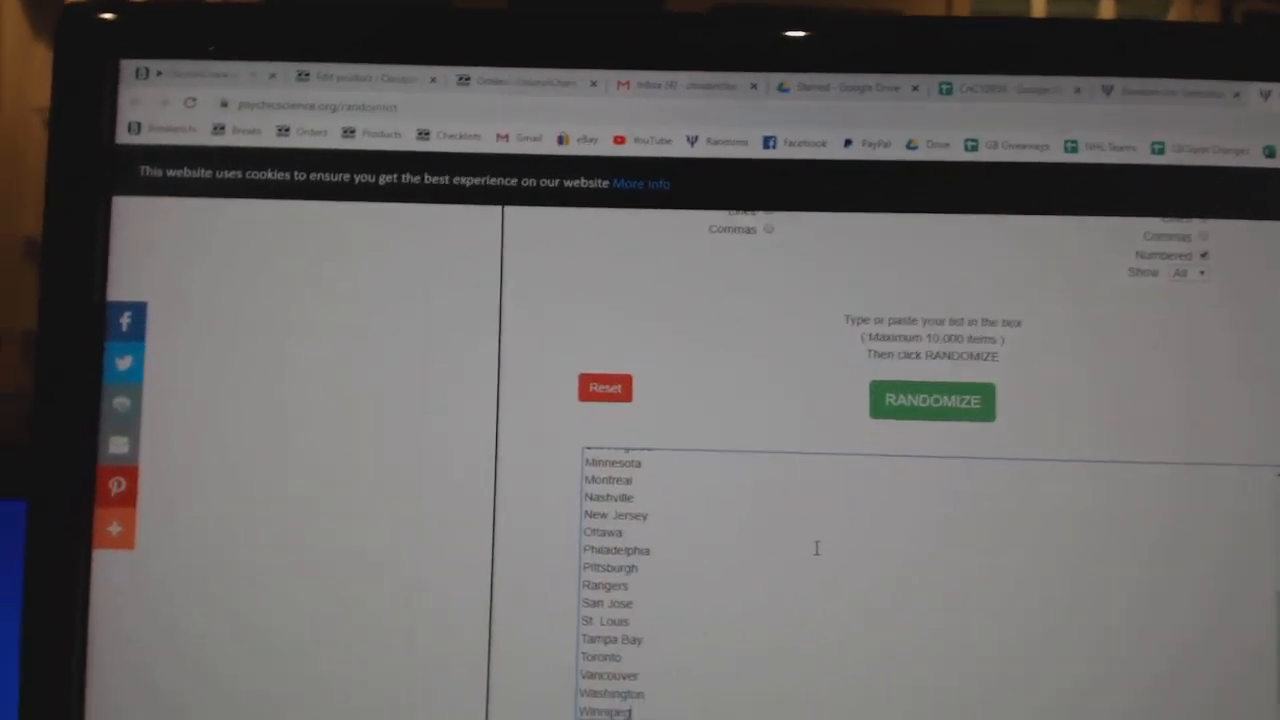
# Randomize the NHL team names twice to produce the final numbered order
pyautogui.click(932, 400)
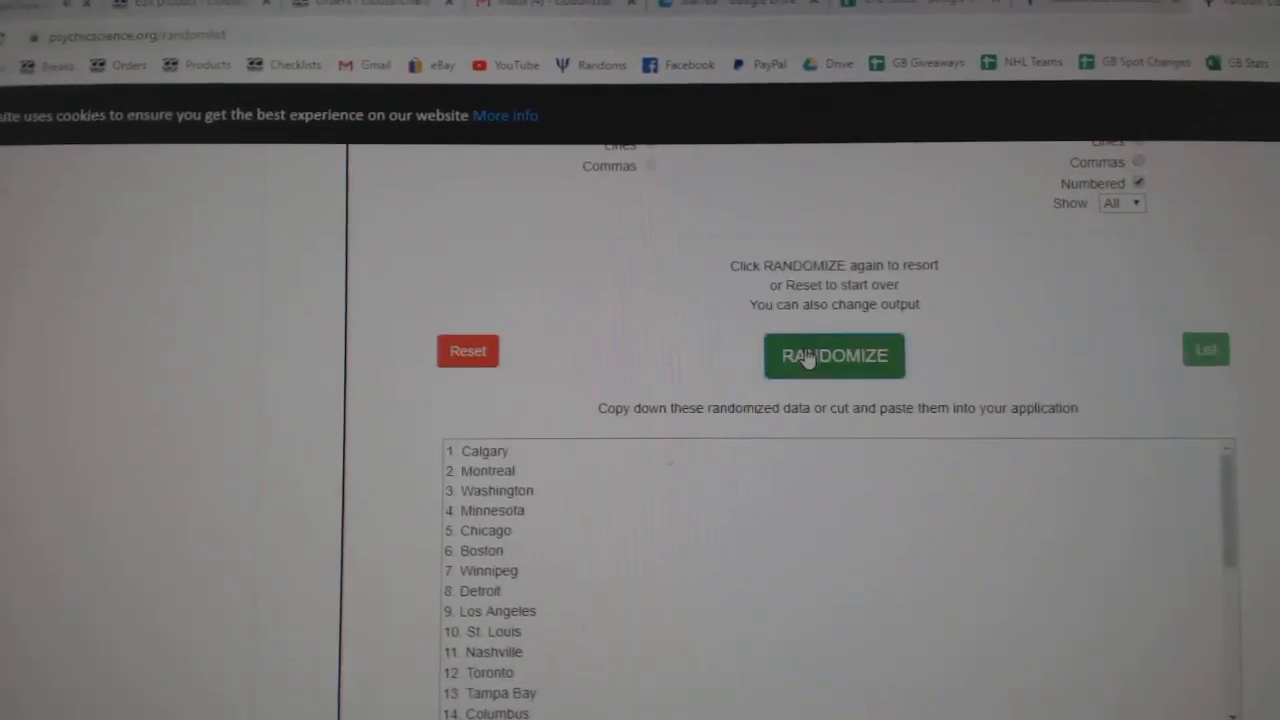
pyautogui.click(834, 356)
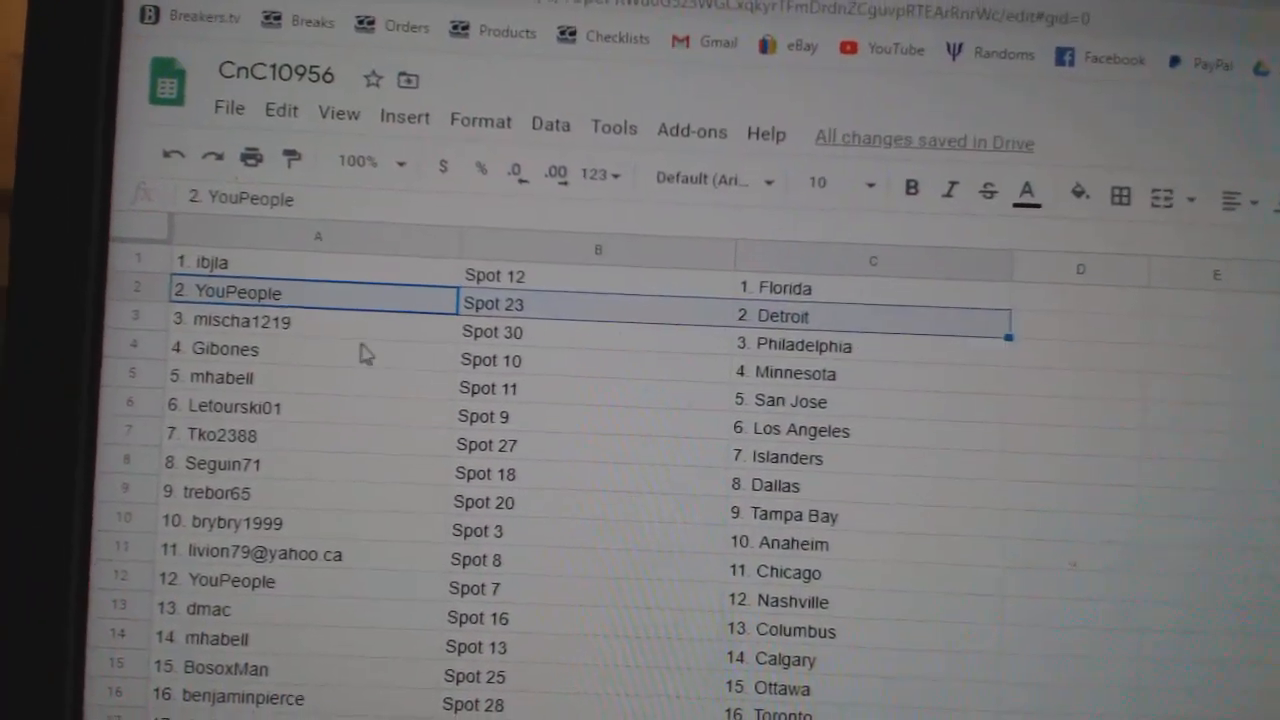
pyautogui.click(230, 378)
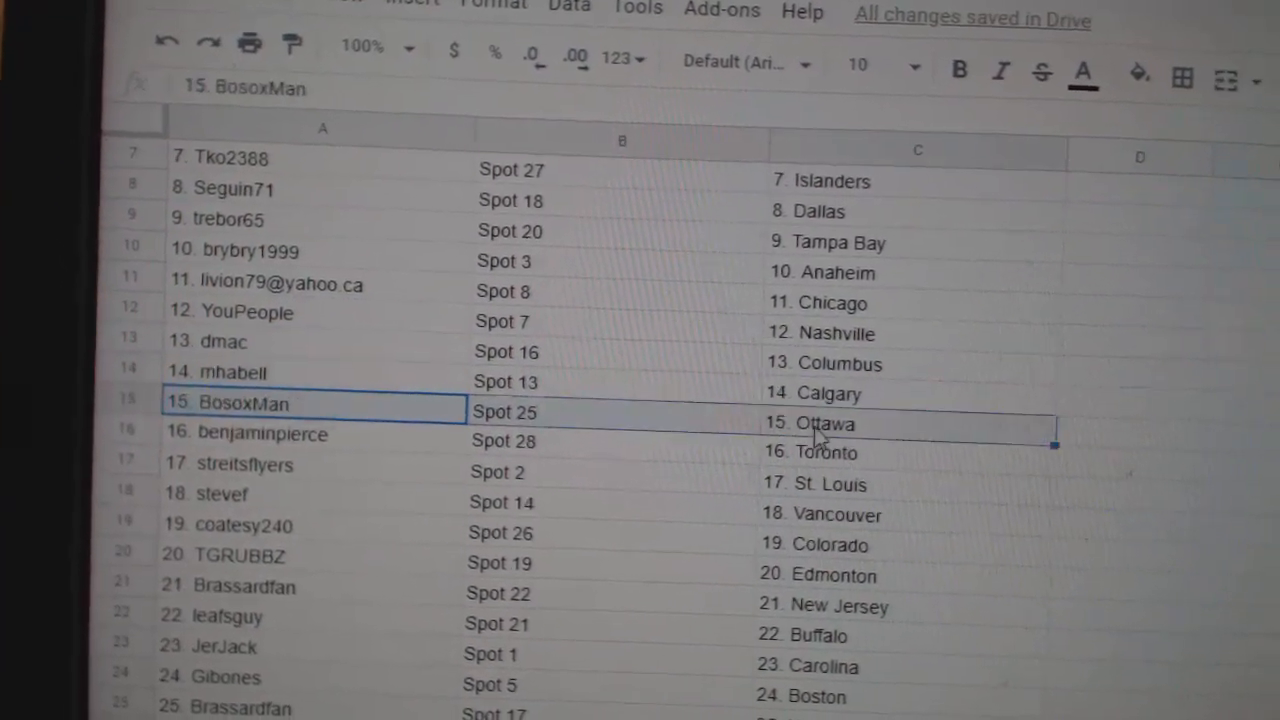
pyautogui.click(300, 464)
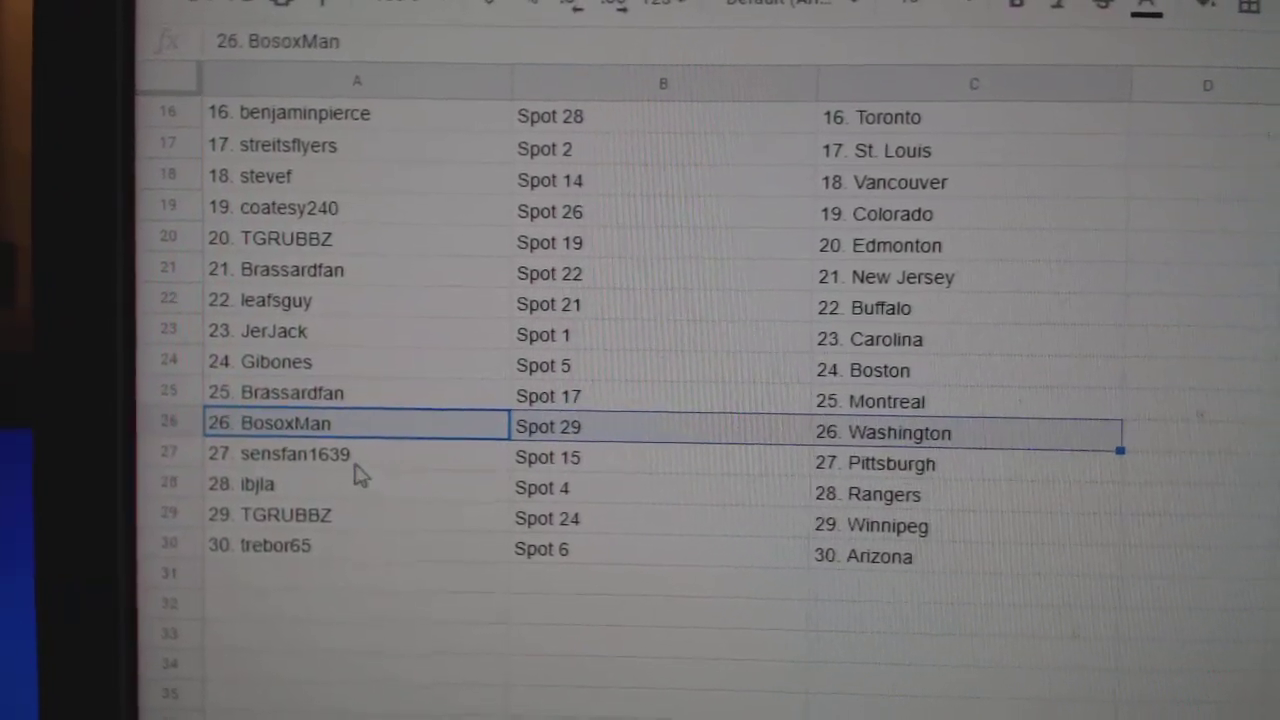
pyautogui.click(290, 470)
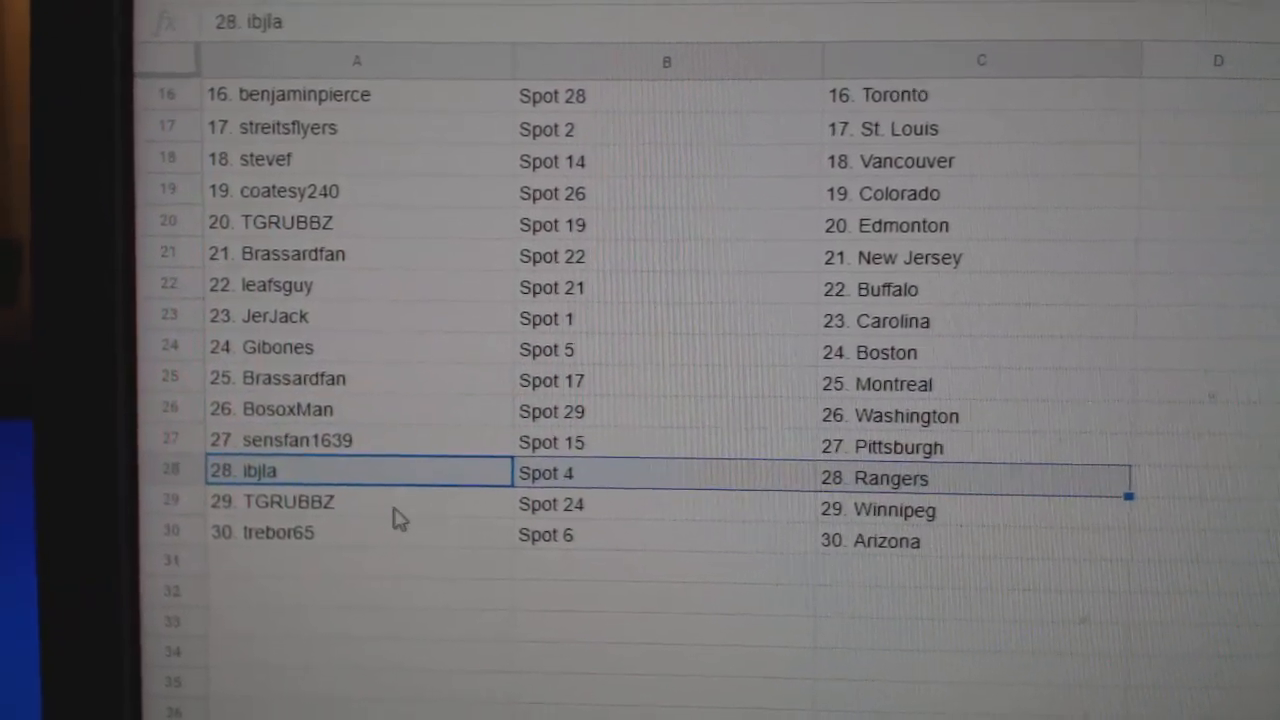